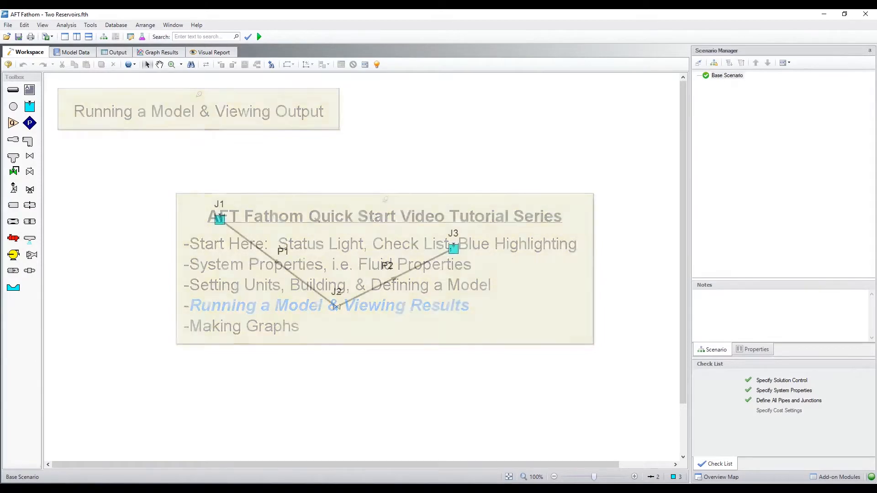
Run the two-reservoir pipe model and let the solution calculate to completion.
click(258, 36)
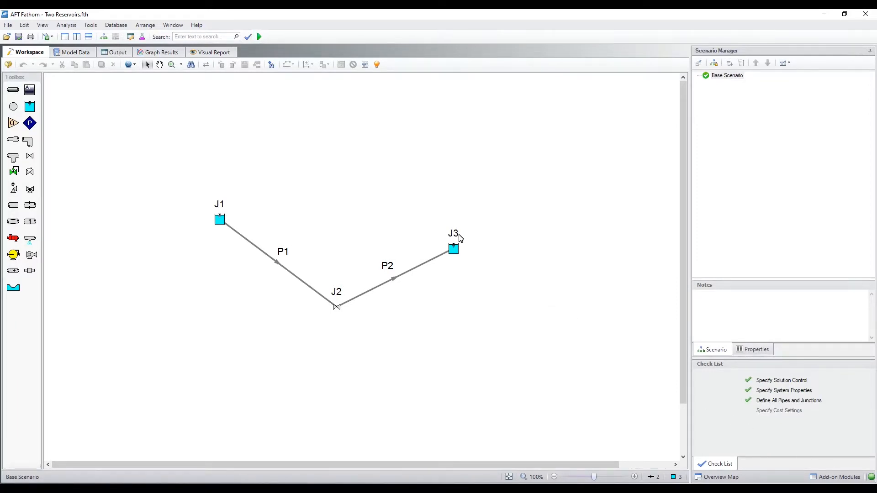
click(259, 36)
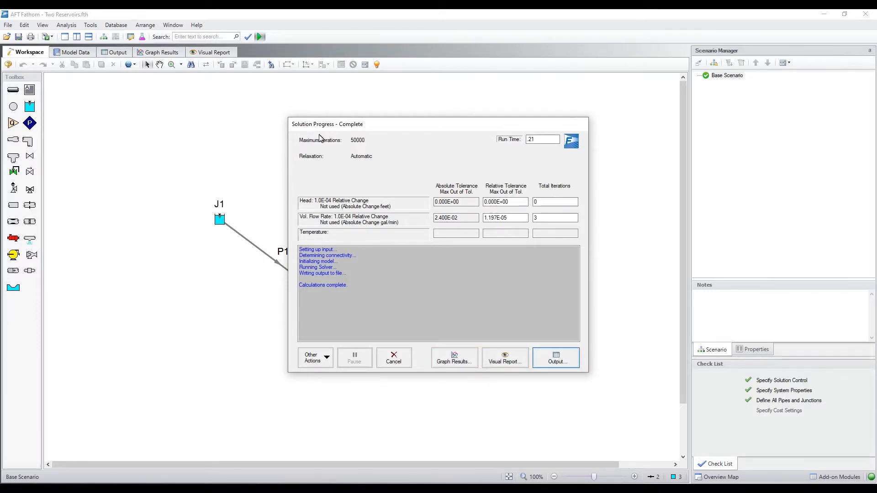
Open the Output results and switch to the Valve Summary tab.
click(555, 358)
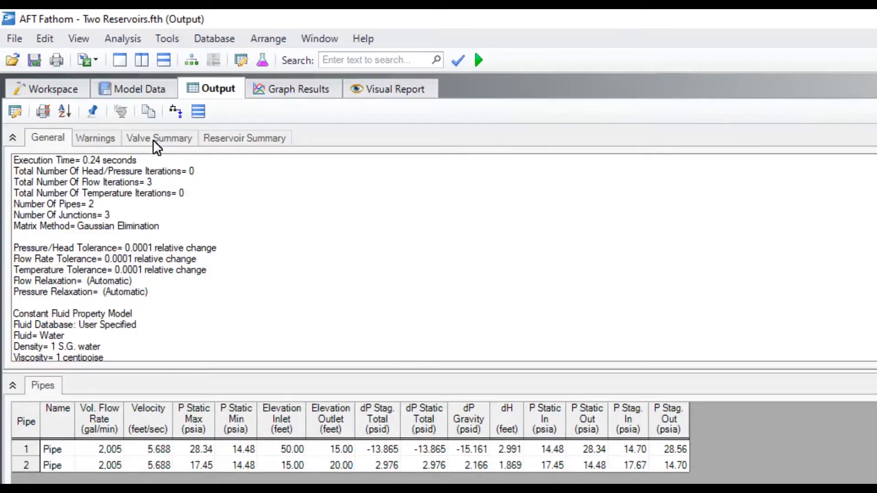
click(160, 138)
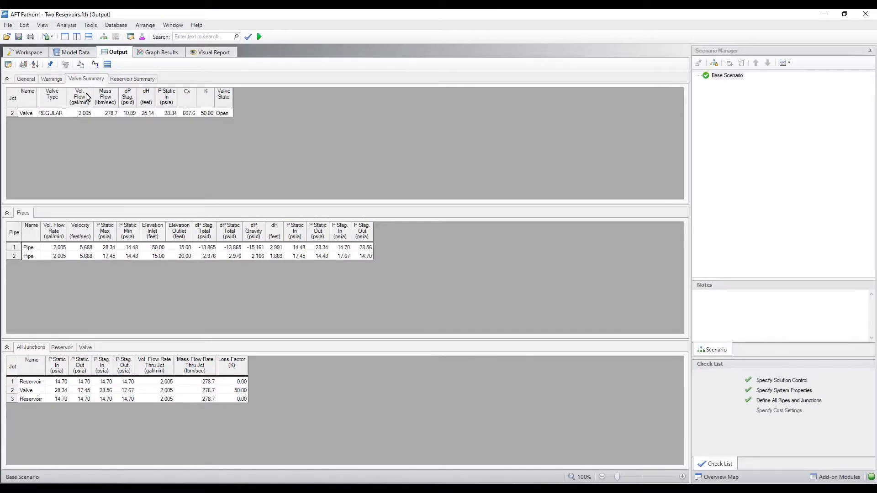
mouse_move(641, 477)
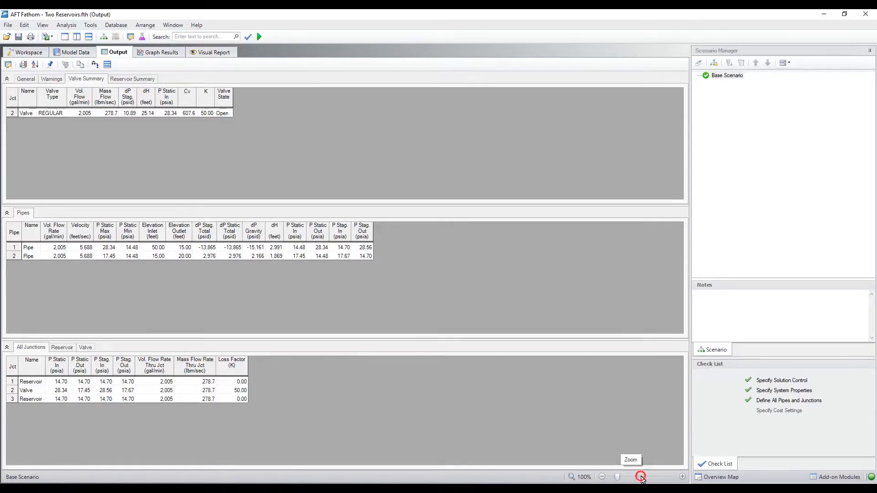
Zoom the output tables to about 184% and show pipe flow rate in gal/hr.
click(641, 477)
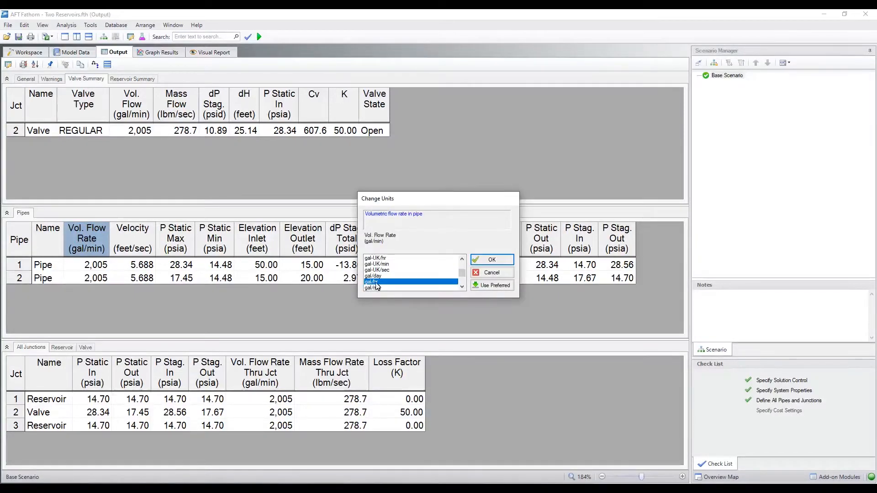
click(491, 260)
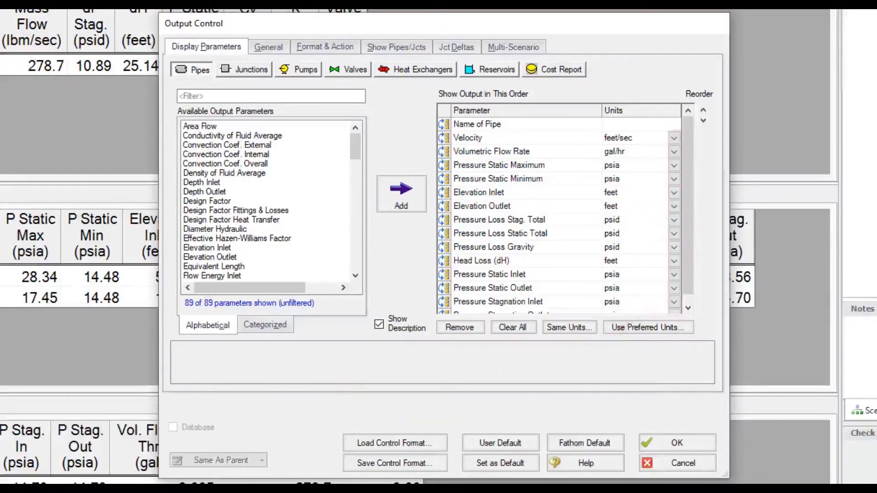
mouse_move(244, 69)
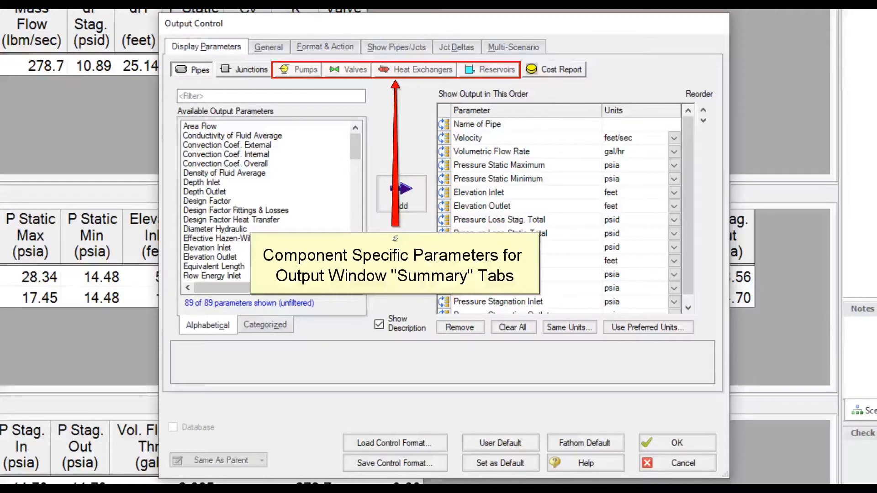
Review the valve output parameters and apply the Output Control settings.
click(355, 70)
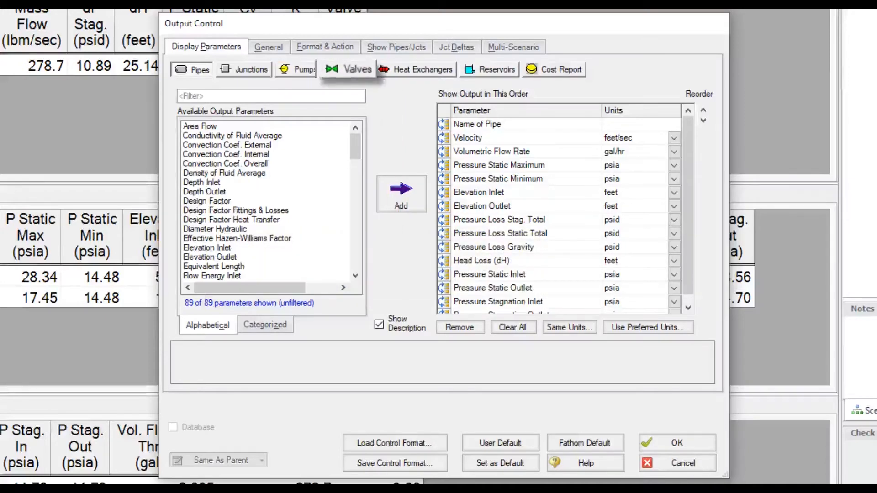
mouse_move(349, 70)
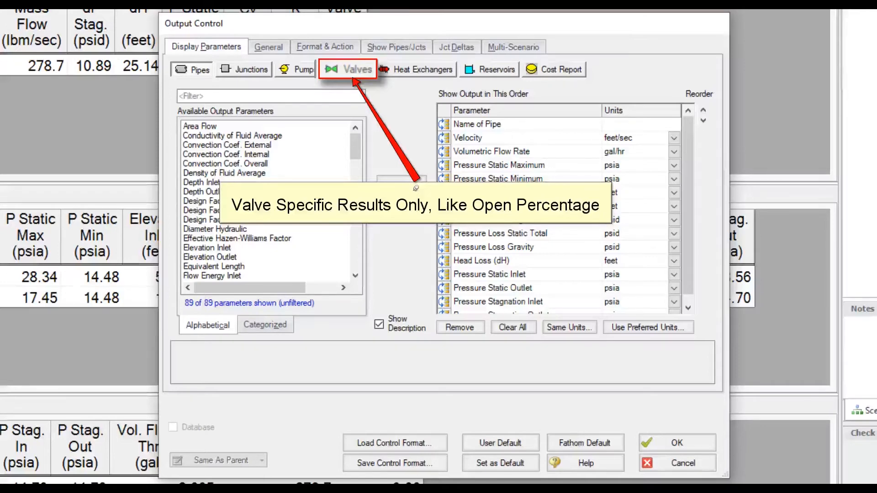
click(197, 69)
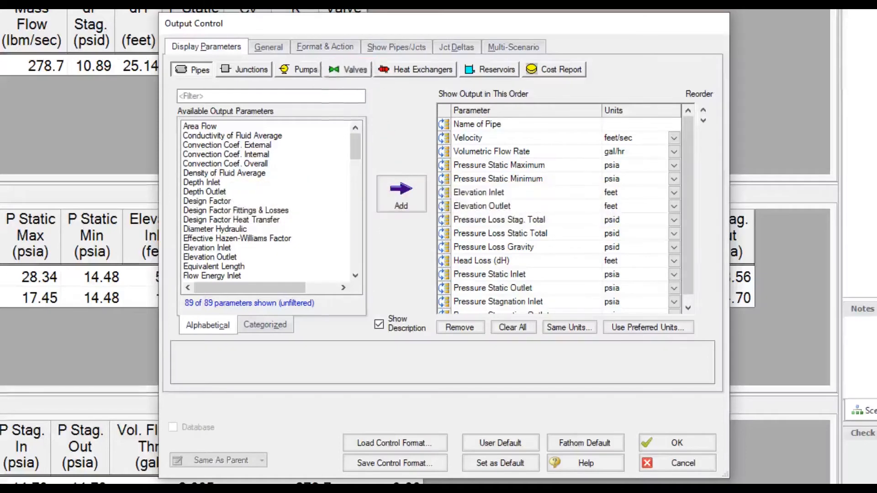
click(347, 69)
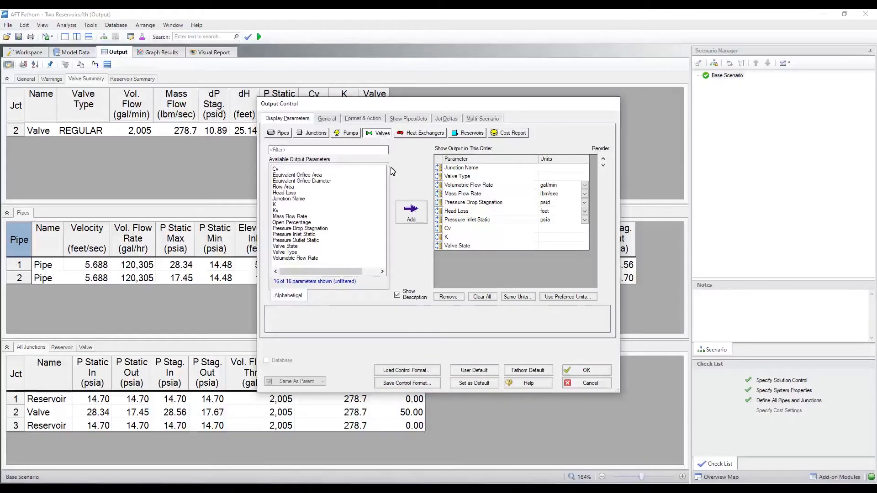
click(586, 370)
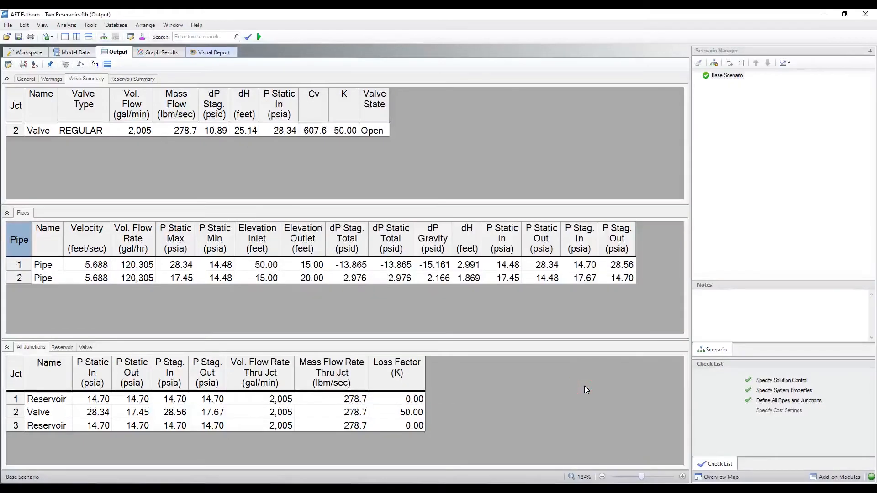
Tick pipe velocity, static pressures, valve results, and reservoir surface elevation and pressure.
click(212, 51)
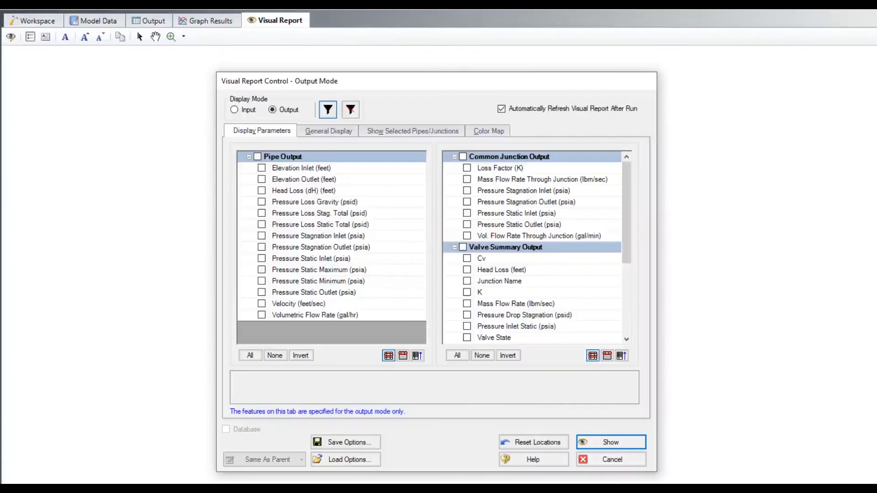
click(280, 19)
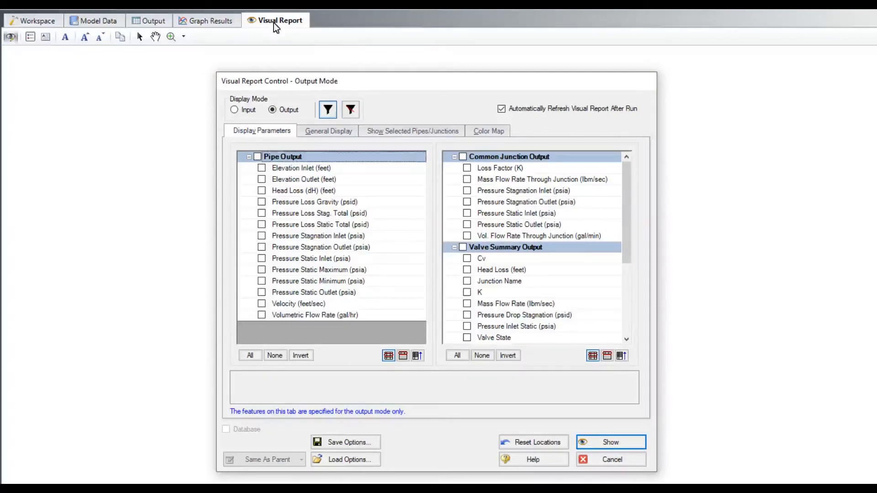
click(262, 258)
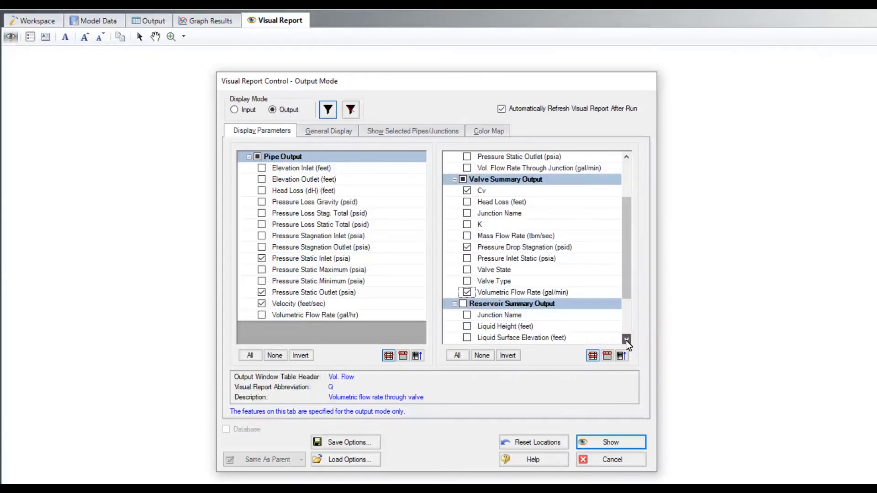
click(468, 337)
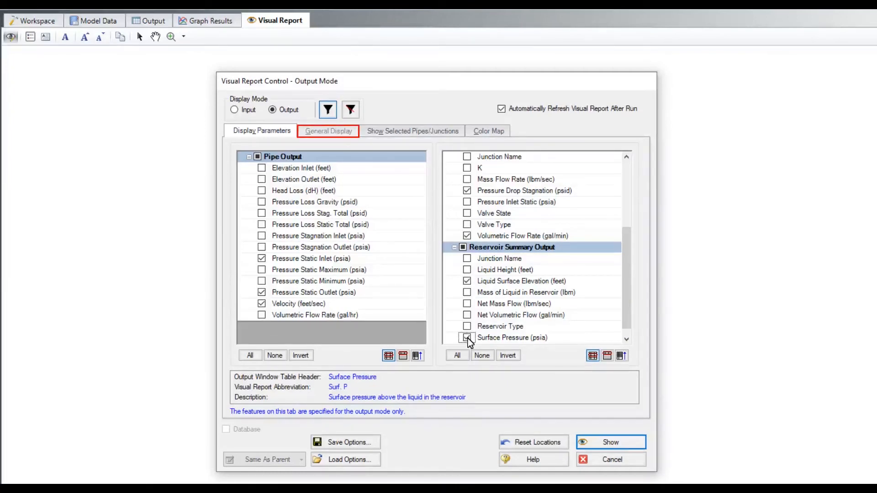
click(468, 337)
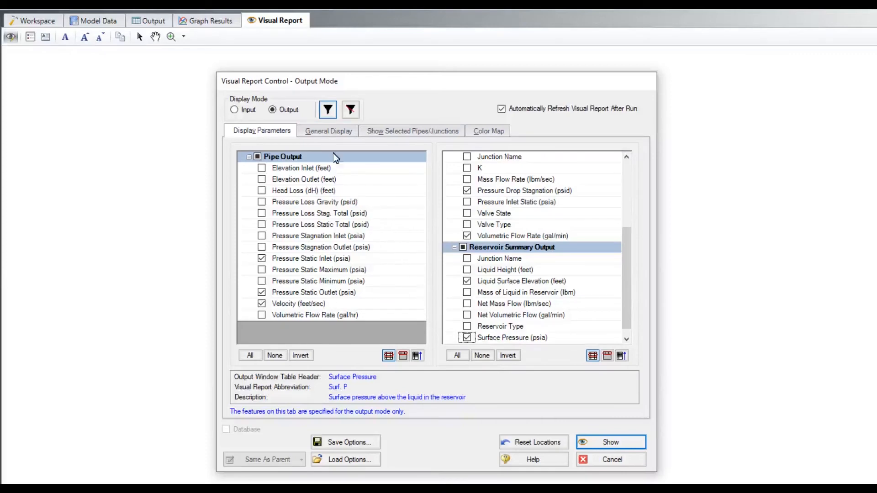
Set the Data/Text and Legend fonts to size 16 (15.8 pt Arial).
click(328, 131)
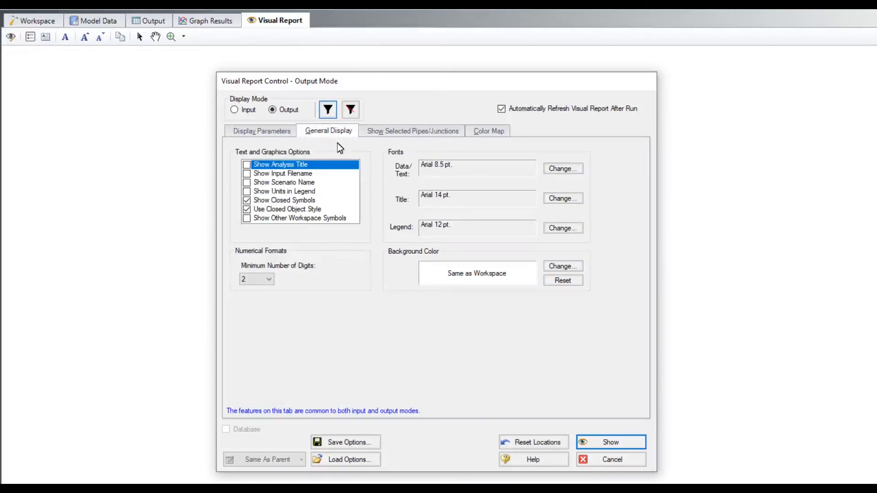
click(563, 168)
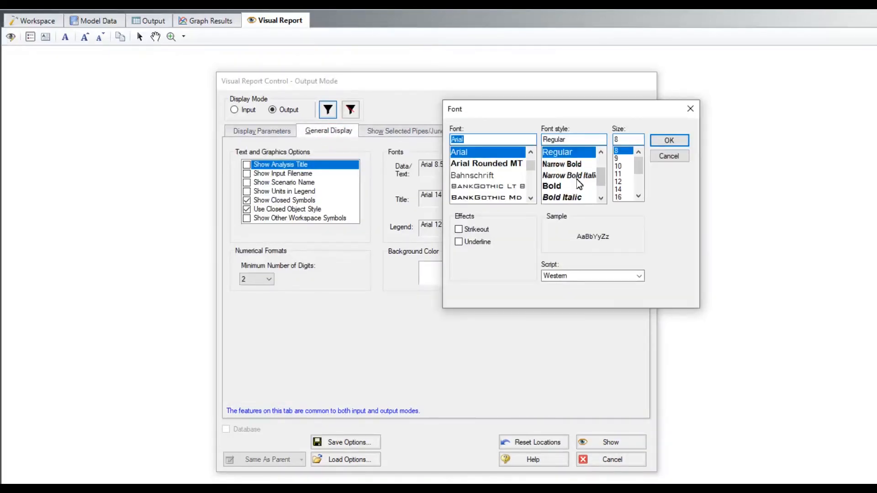
click(617, 196)
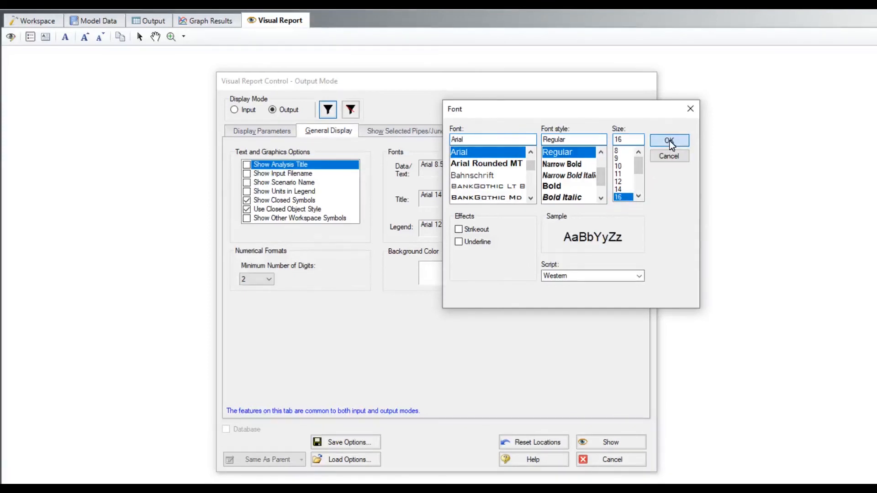
click(669, 140)
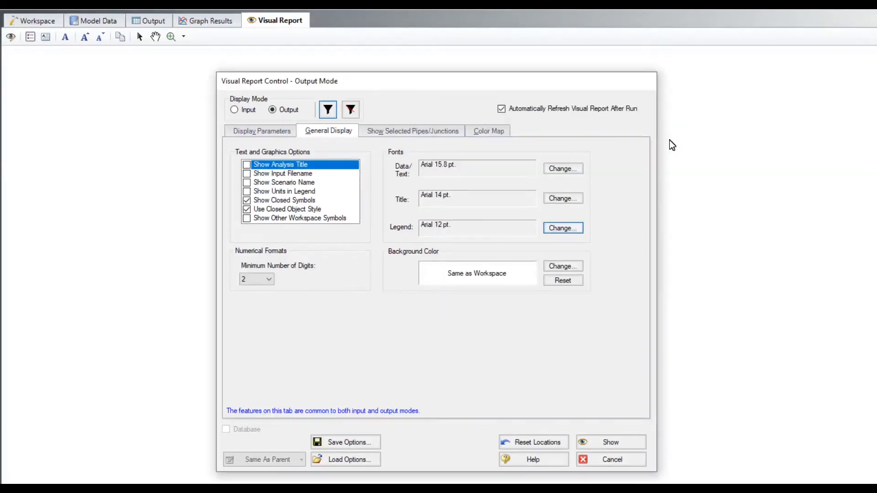
click(563, 228)
text(16)
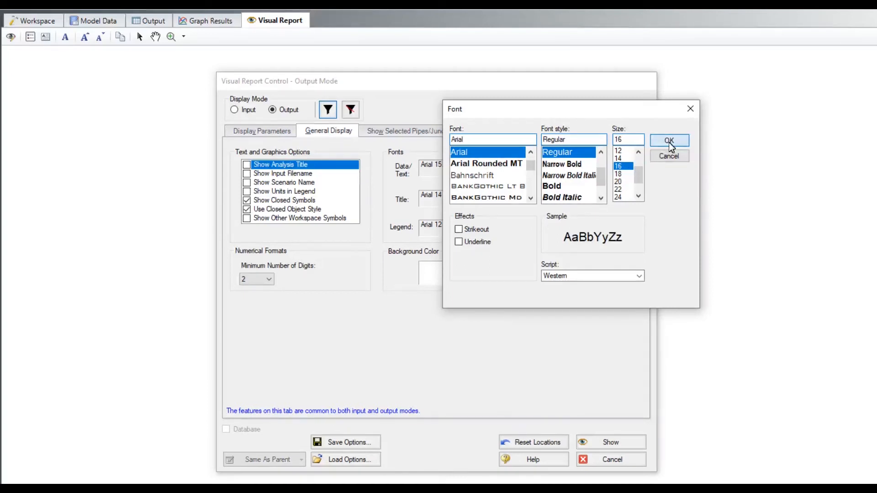
click(670, 140)
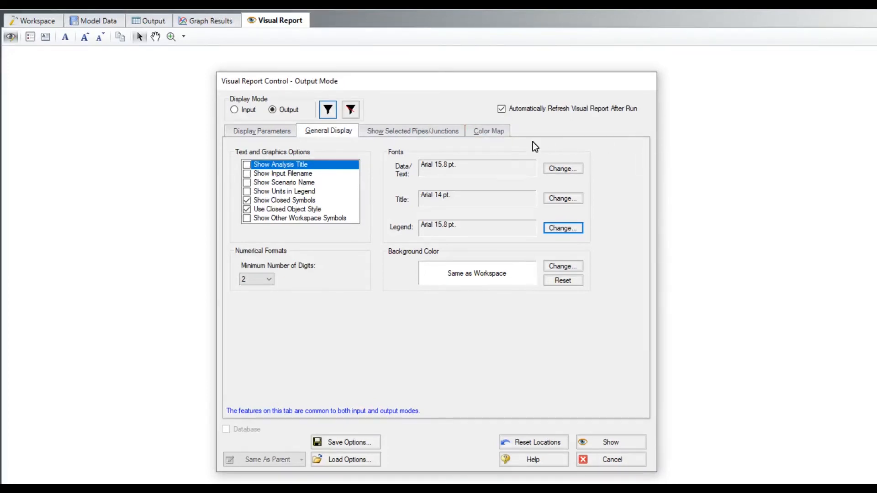
click(488, 130)
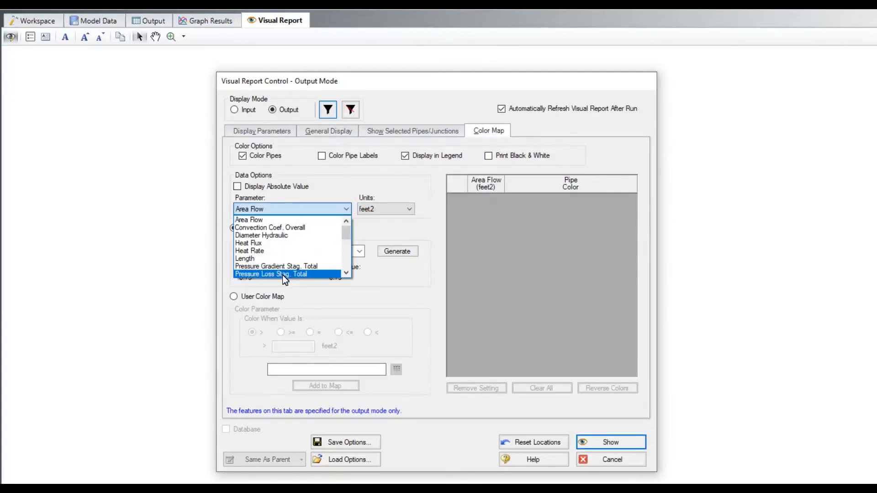
Color pipes by Pressure Loss Stag. Total in two generated bands and show the report.
click(272, 274)
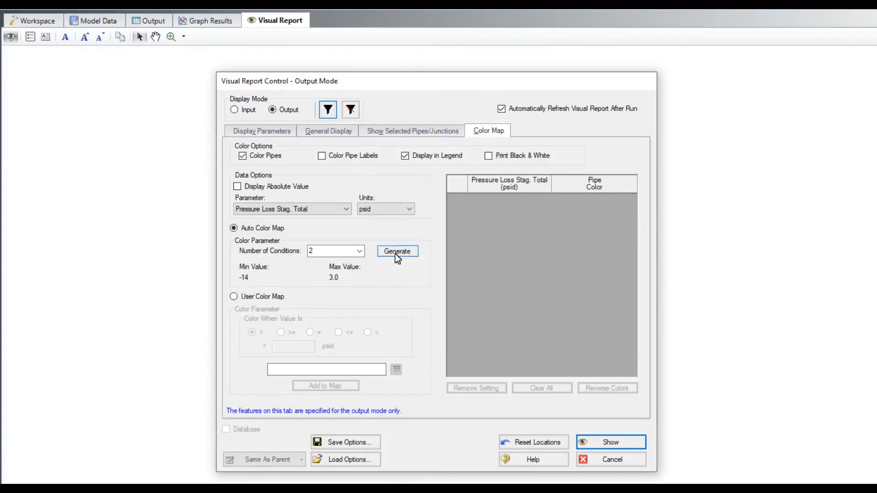
click(397, 251)
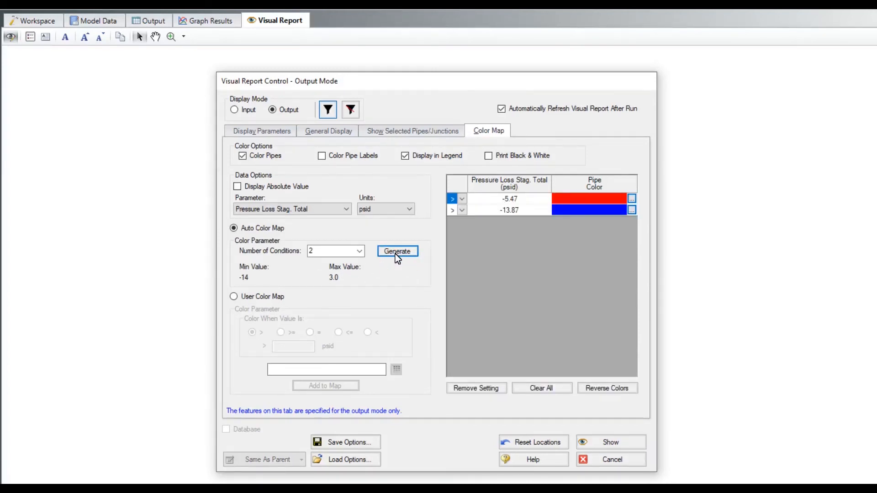
mouse_move(571, 426)
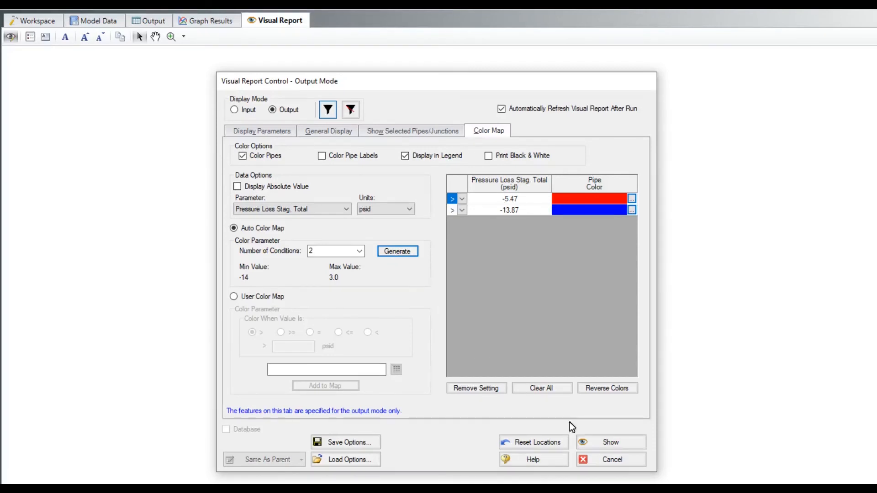
click(610, 443)
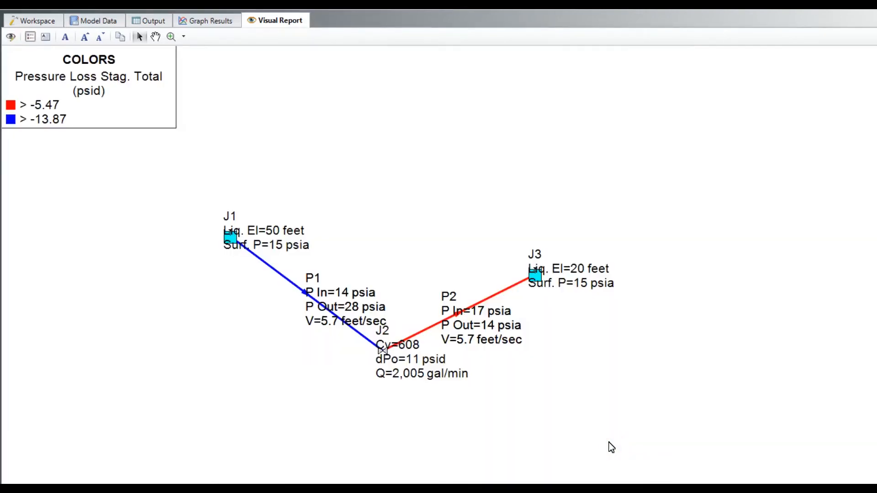
Turn on Show Units in Legend so the value labels appear as bare numbers.
click(30, 36)
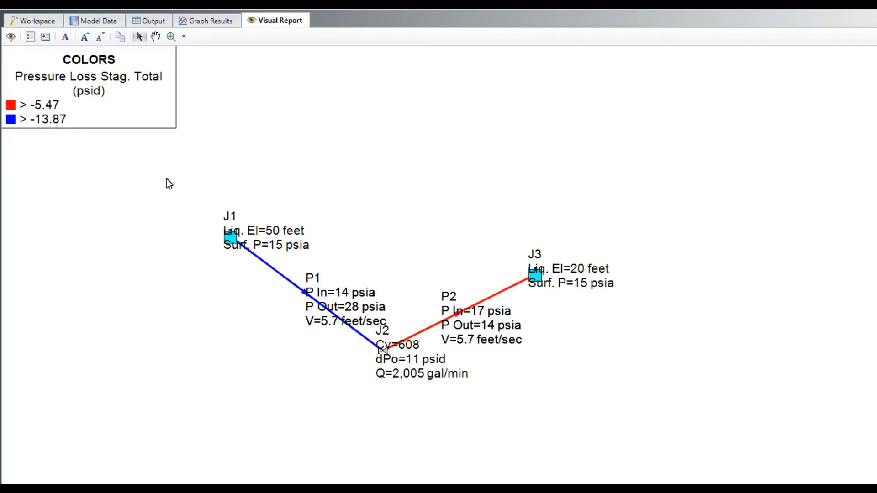
click(29, 37)
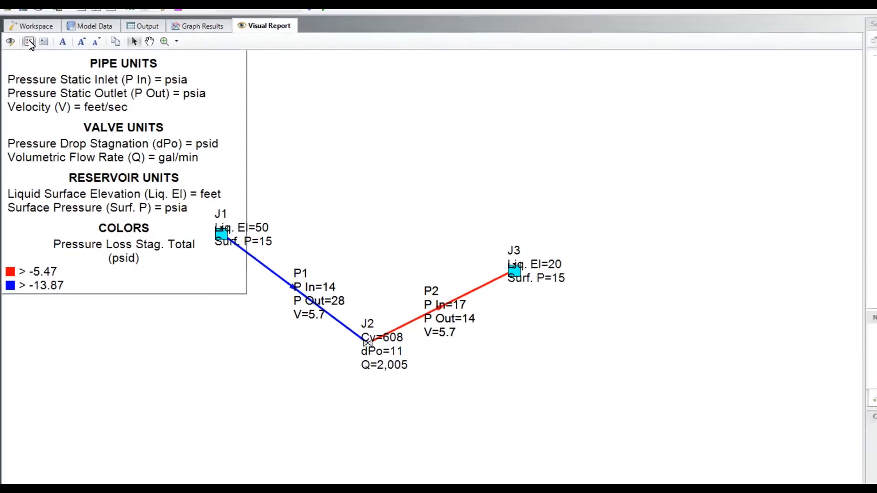